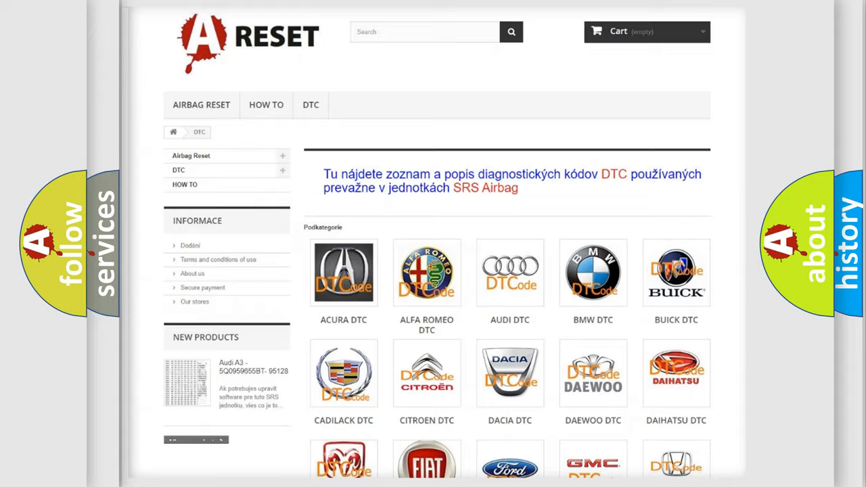
Open the Dodge DTC tile and scroll its code subcategory list down to the footer.
scroll(down, 3)
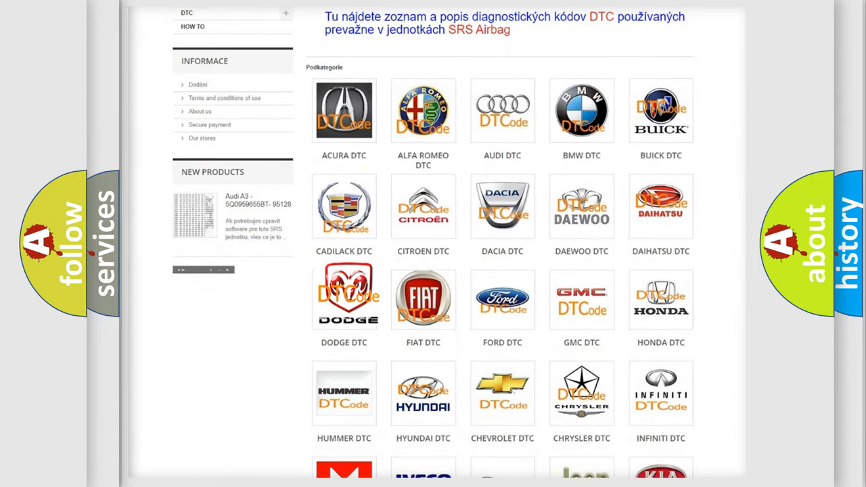
click(344, 296)
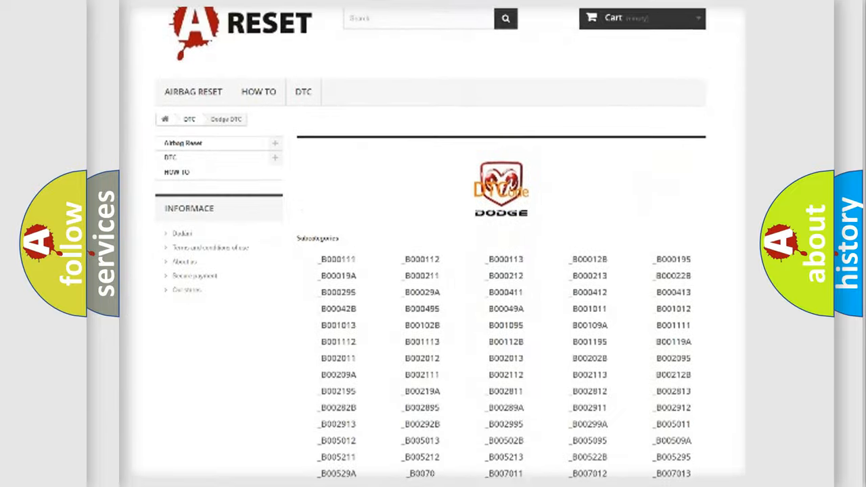
scroll(down, 3)
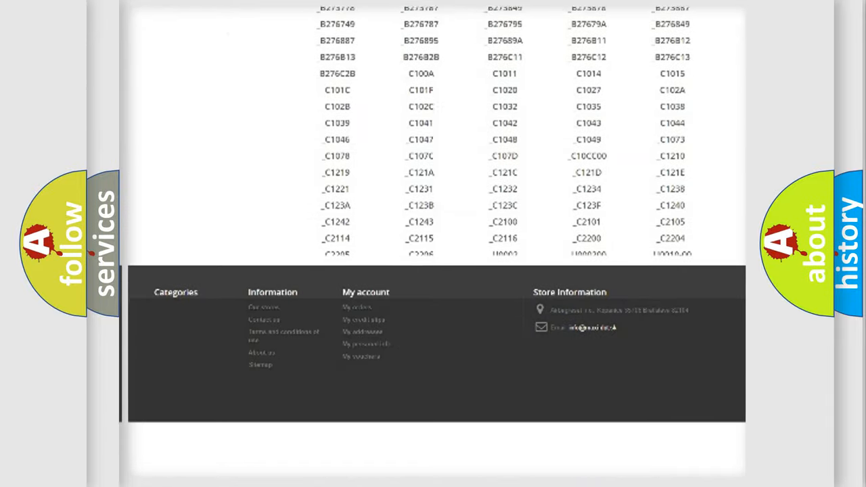